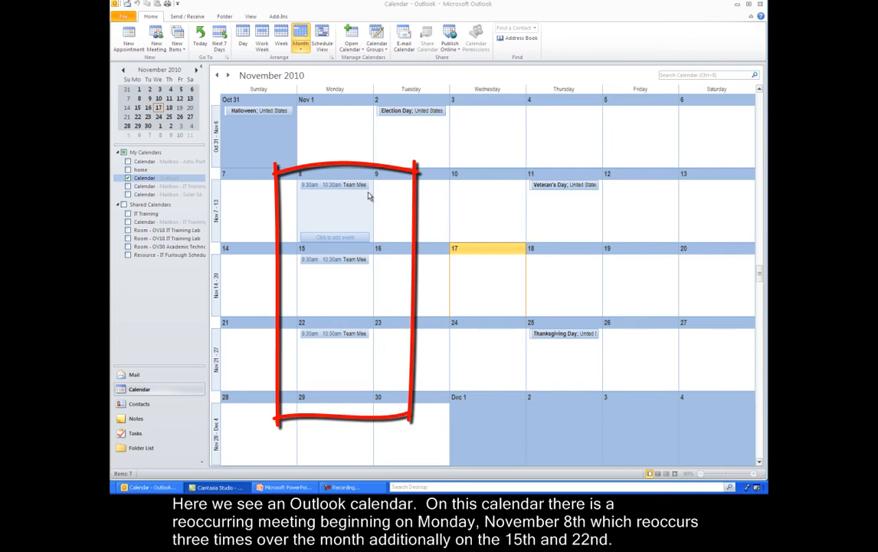
mouse_move(366, 230)
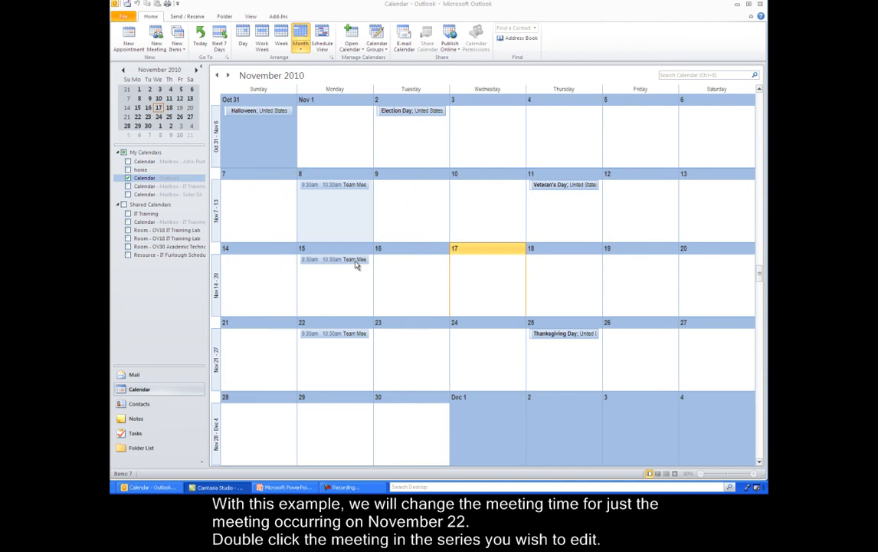
mouse_move(359, 279)
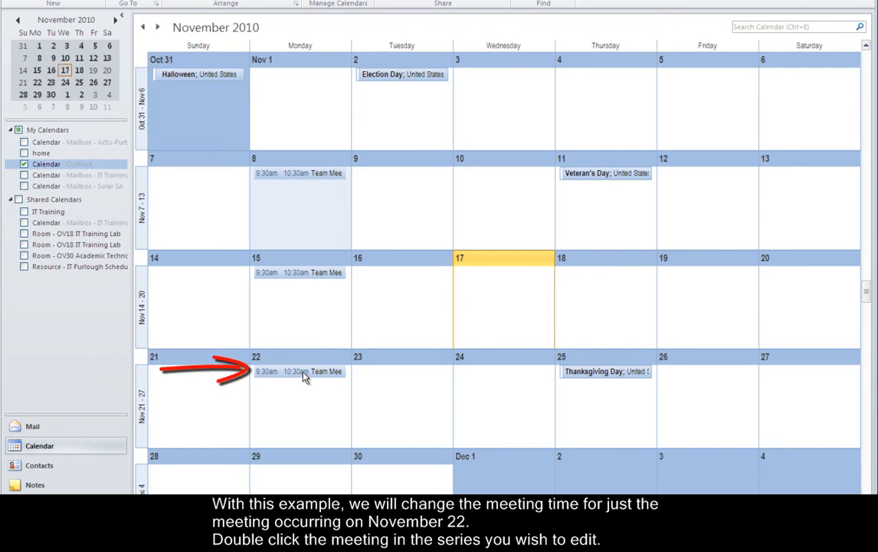
- Open the November 22 Team Meeting as a single occurrence, still at 9:30–10:30 AM
double_click(299, 371)
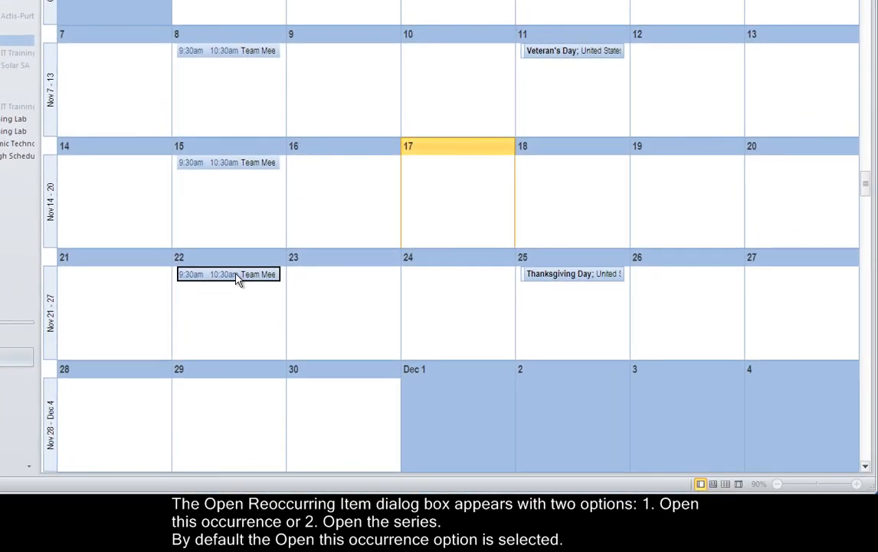
double_click(227, 273)
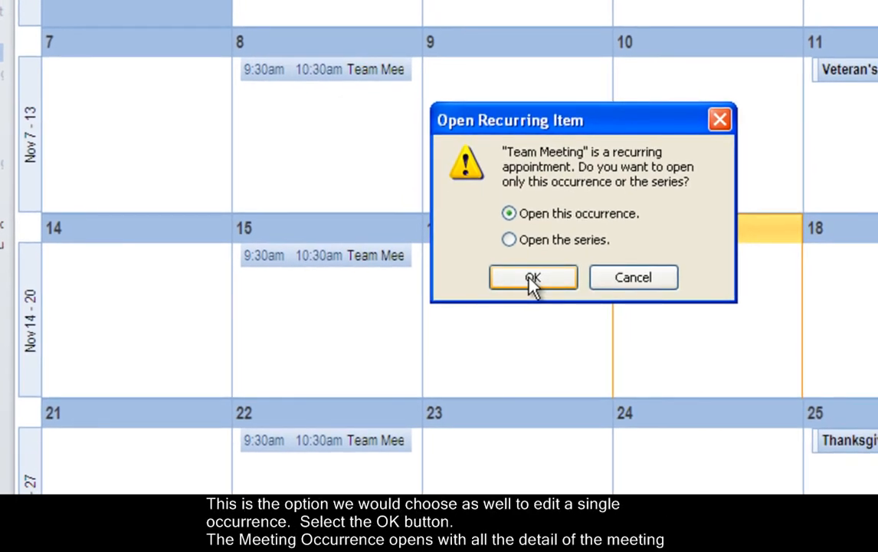
left_click(534, 276)
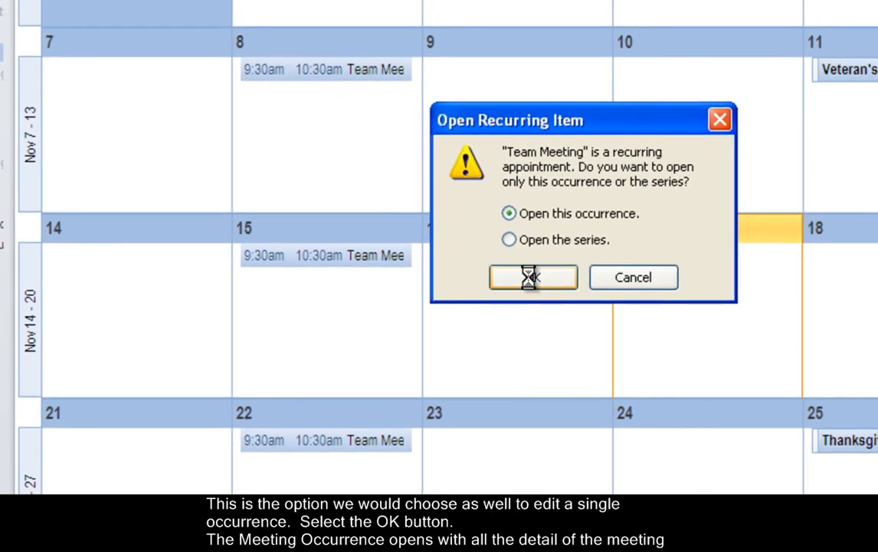
left_click(533, 276)
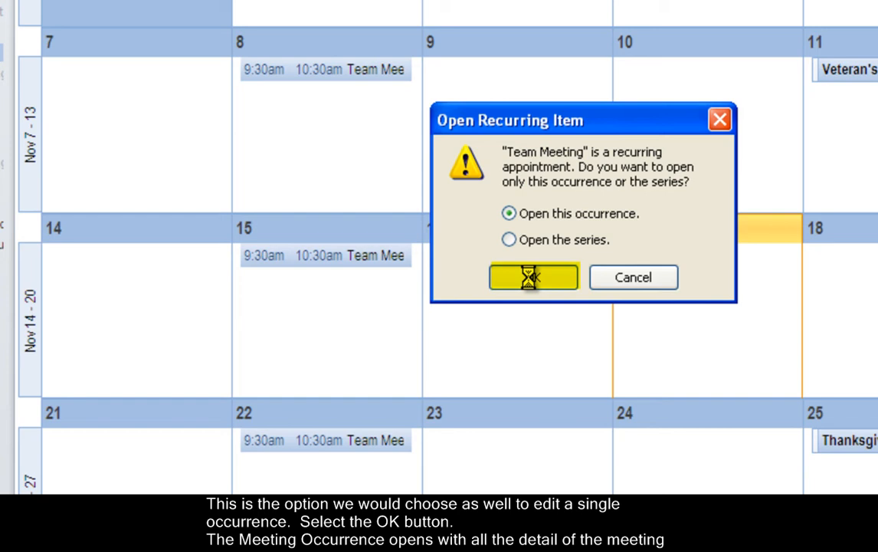
left_click(534, 276)
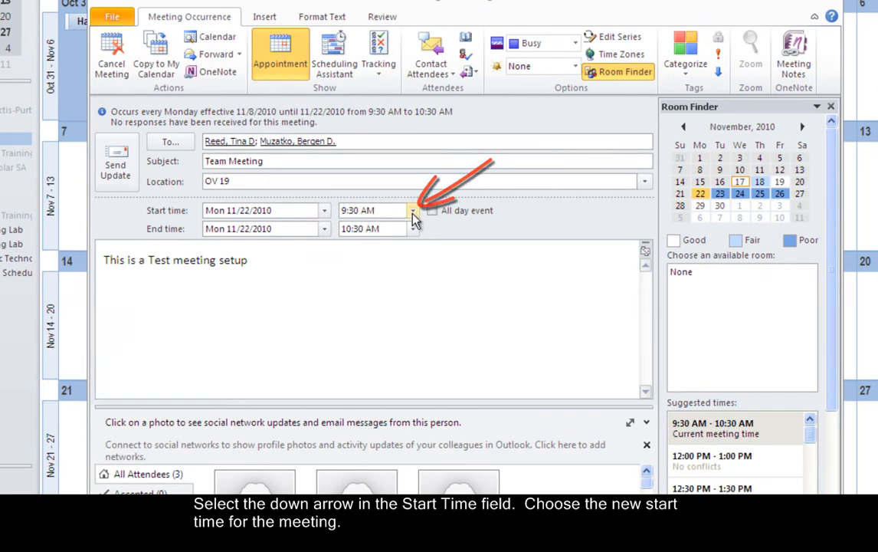
- Set the occurrence's start time to 2:00 PM so it ends at 3:00 PM
left_click(414, 210)
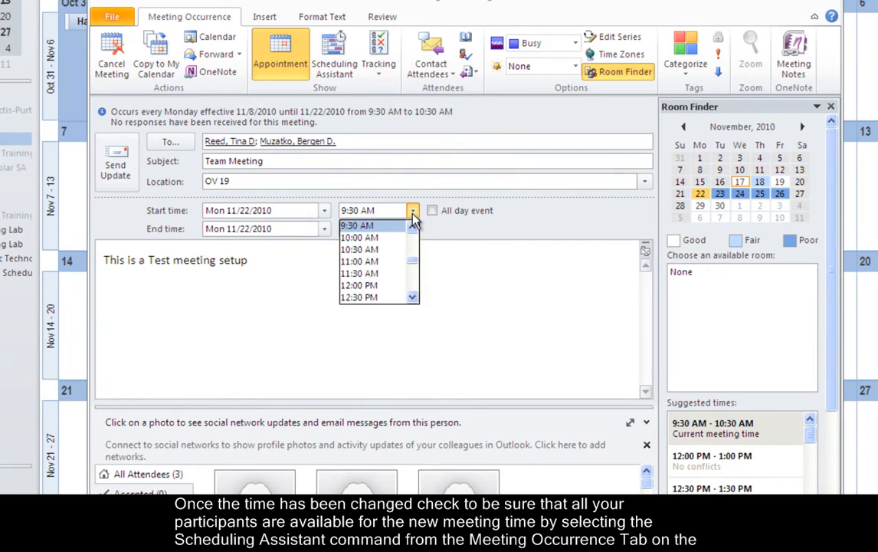
mouse_move(417, 301)
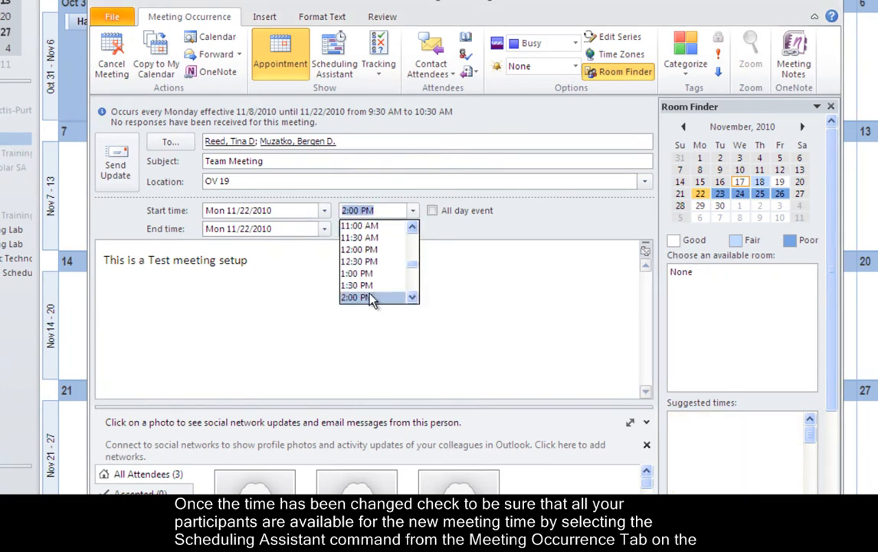
left_click(356, 298)
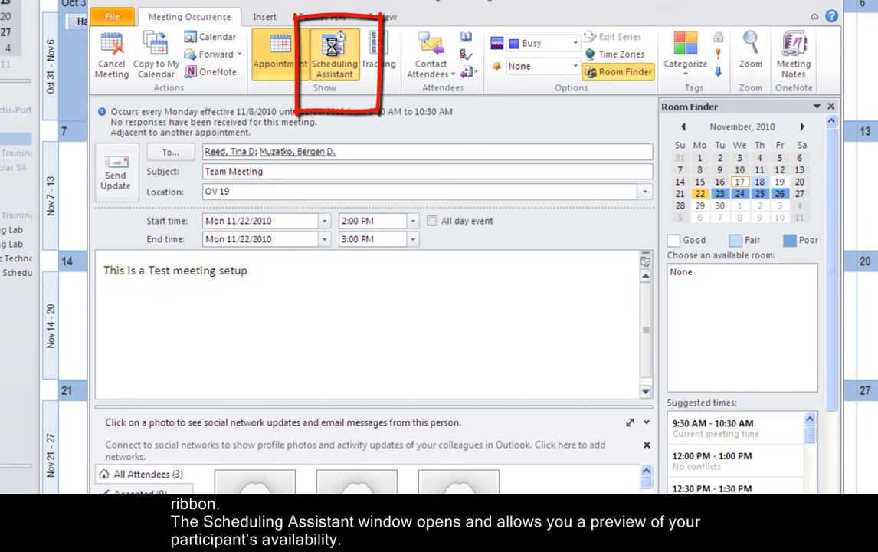
left_click(334, 53)
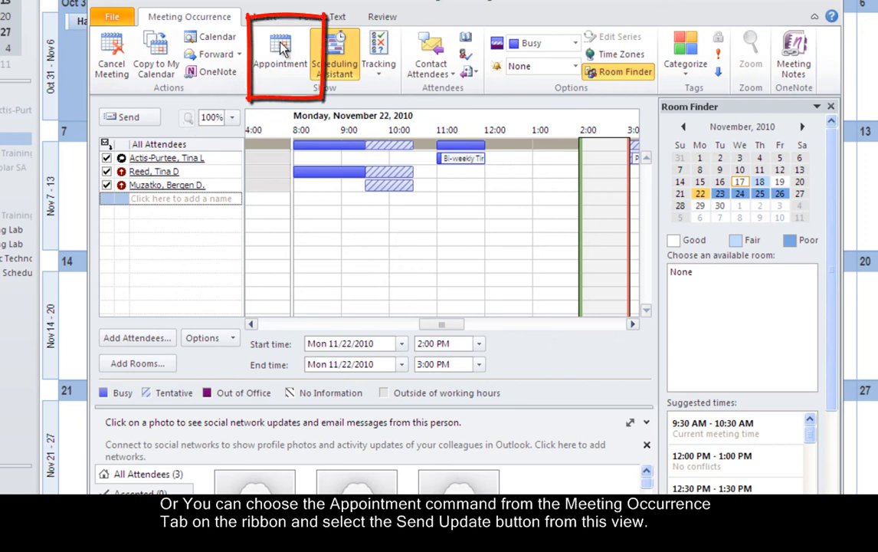
left_click(279, 53)
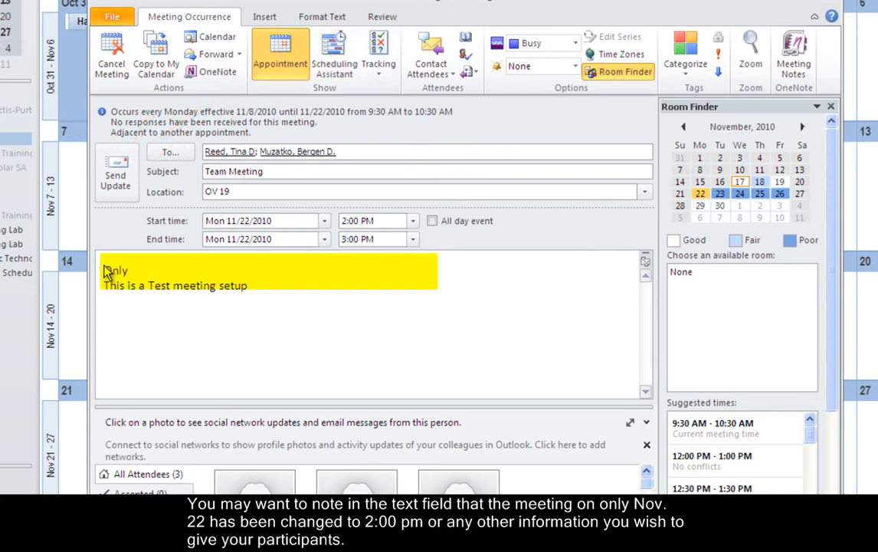
- Add the note 'the November 22 meeting time changed.' and send the update to attendees
type("the Novemb")
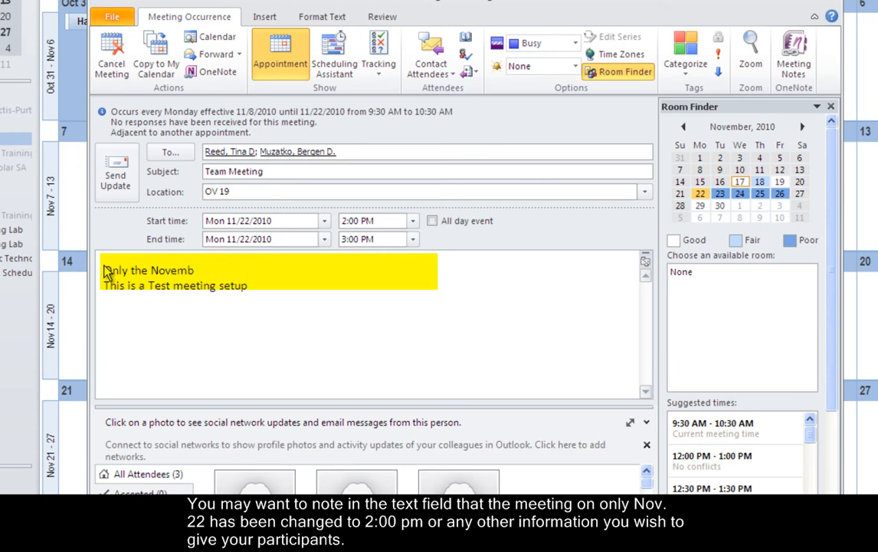
type("er 22")
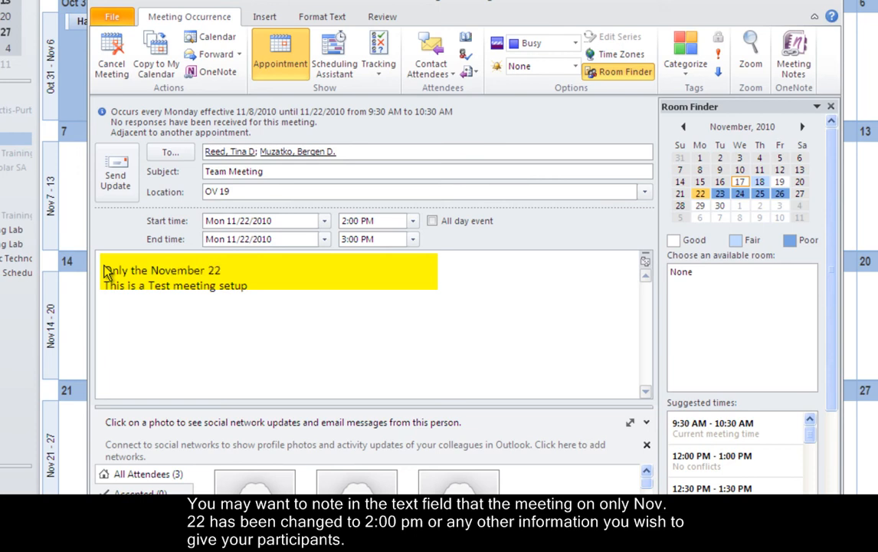
type("meeting time has been")
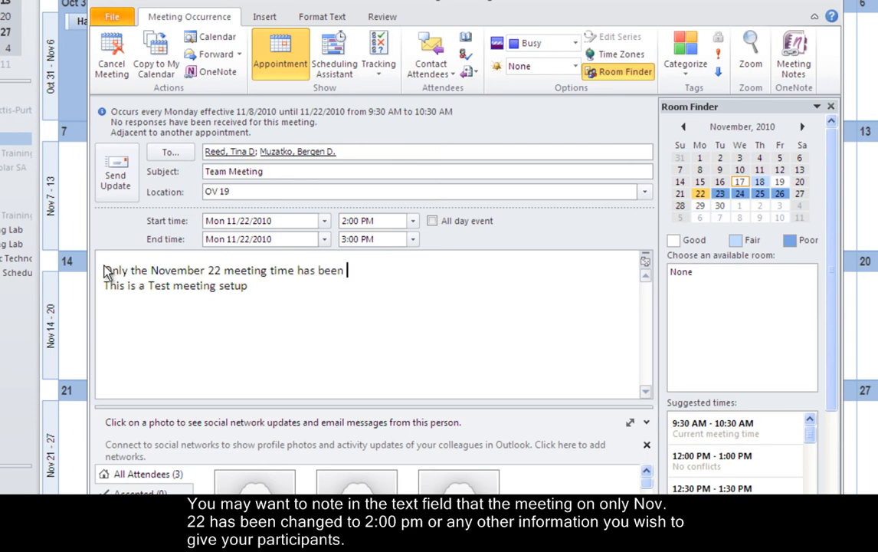
type("changed.")
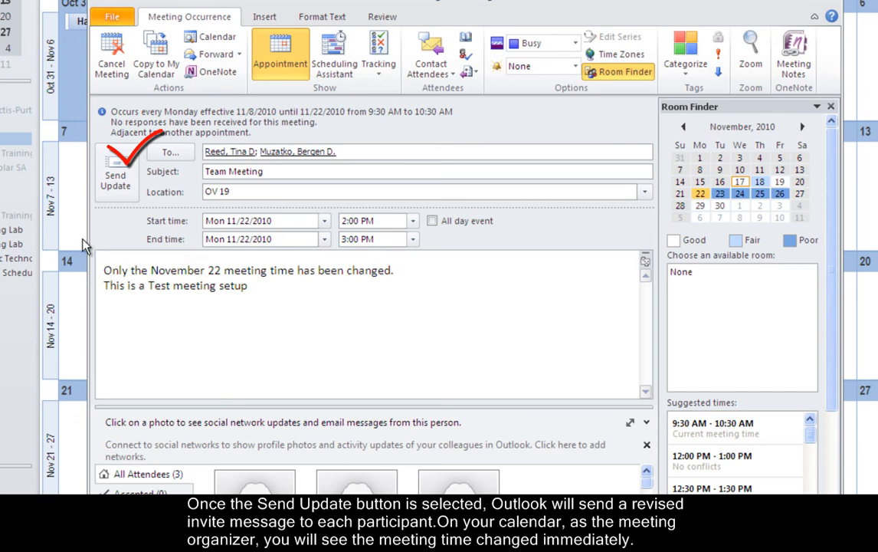
mouse_move(104, 206)
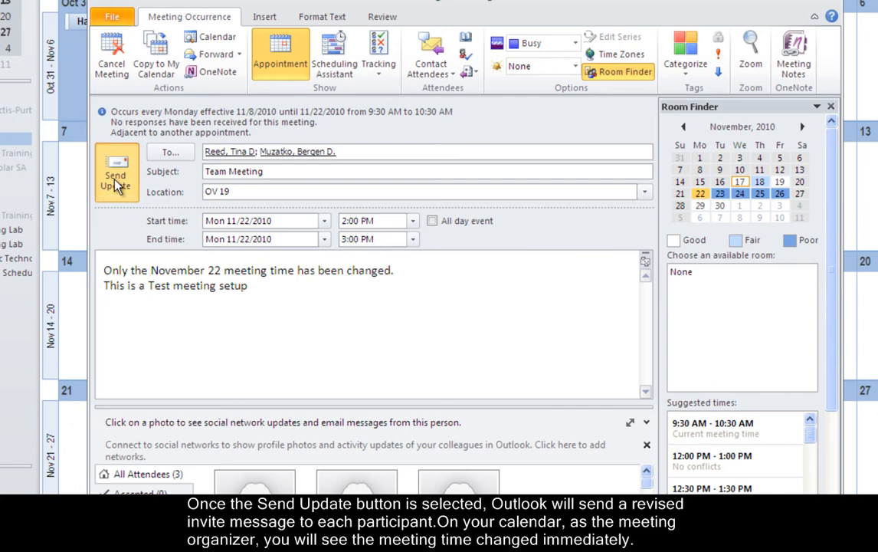
left_click(117, 172)
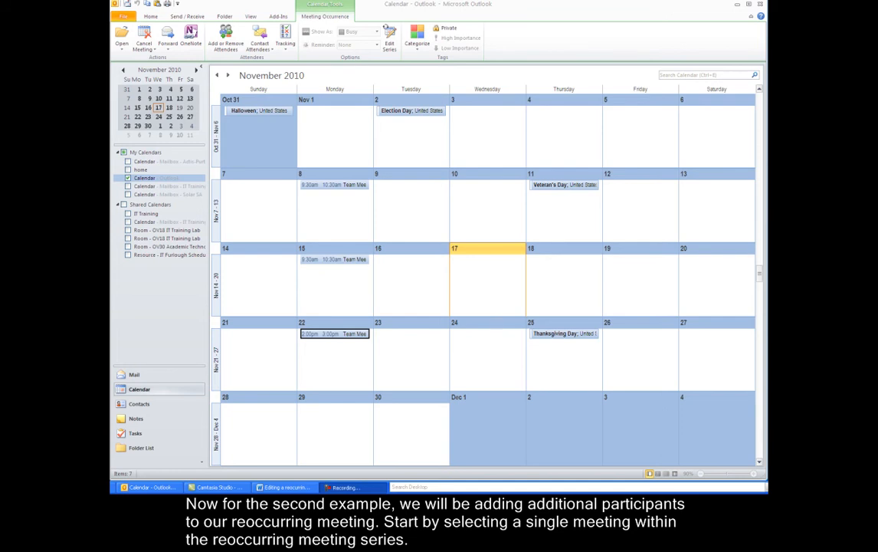
mouse_move(575, 425)
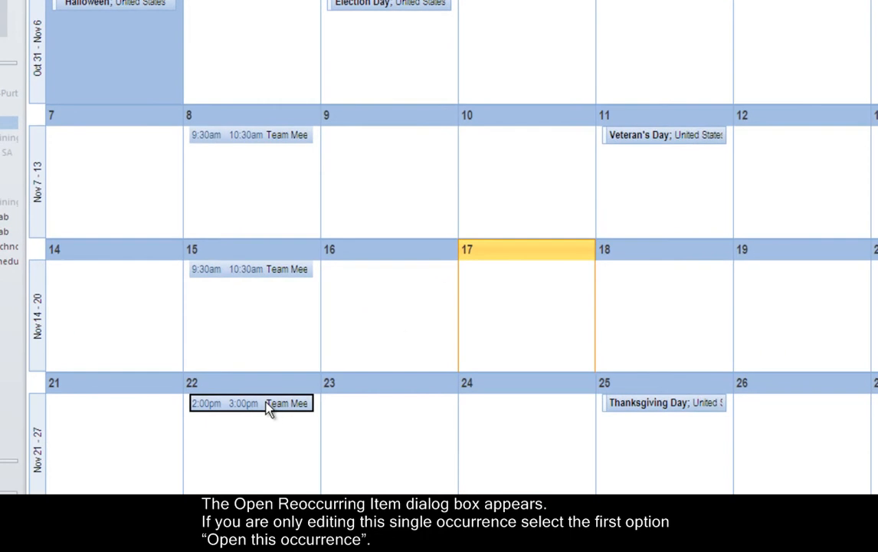
mouse_move(262, 410)
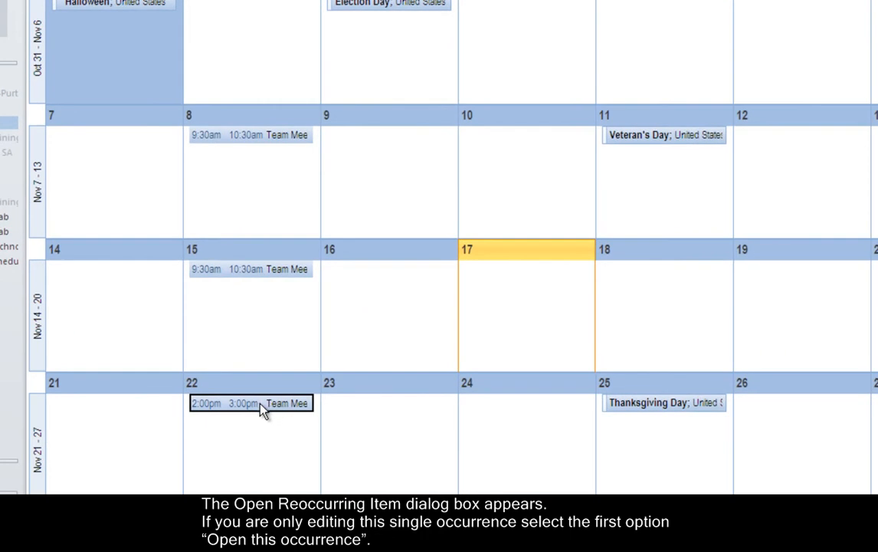
double_click(251, 403)
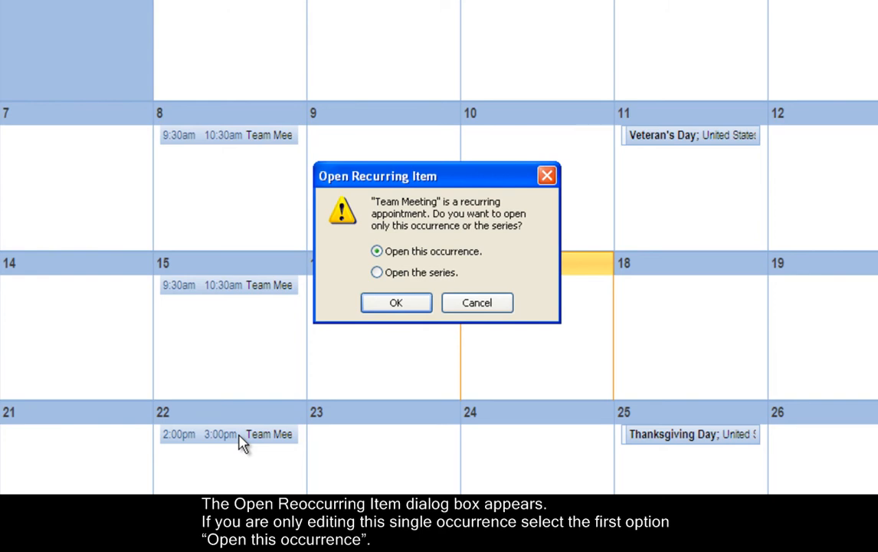
mouse_move(350, 344)
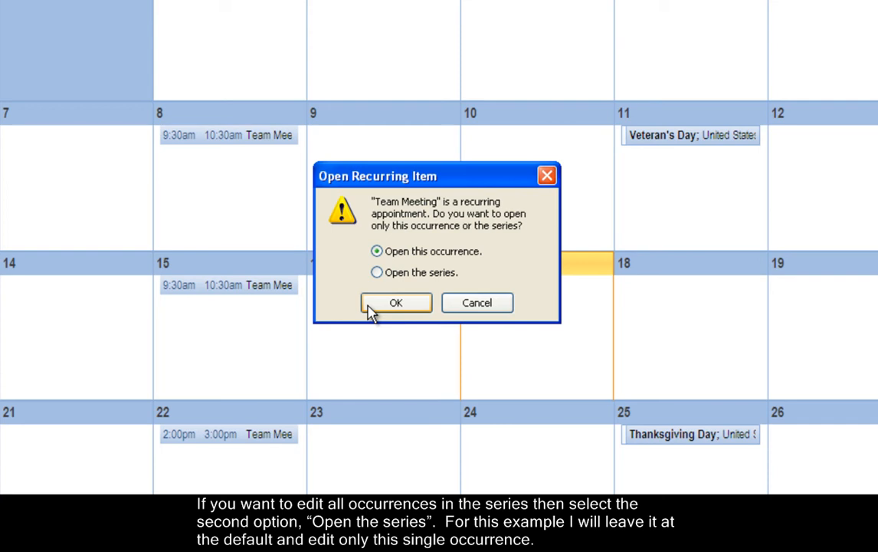
mouse_move(378, 312)
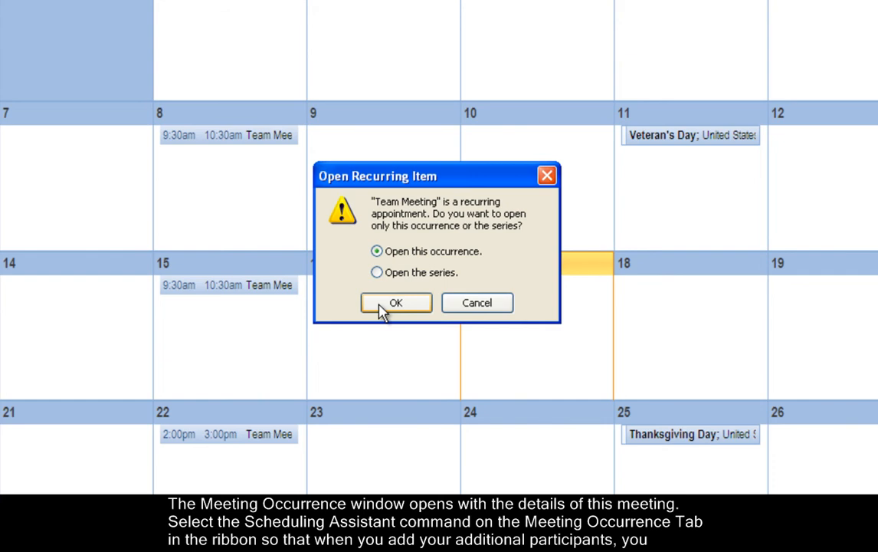
- Open just this occurrence and show the Scheduling Assistant availability grid
left_click(396, 302)
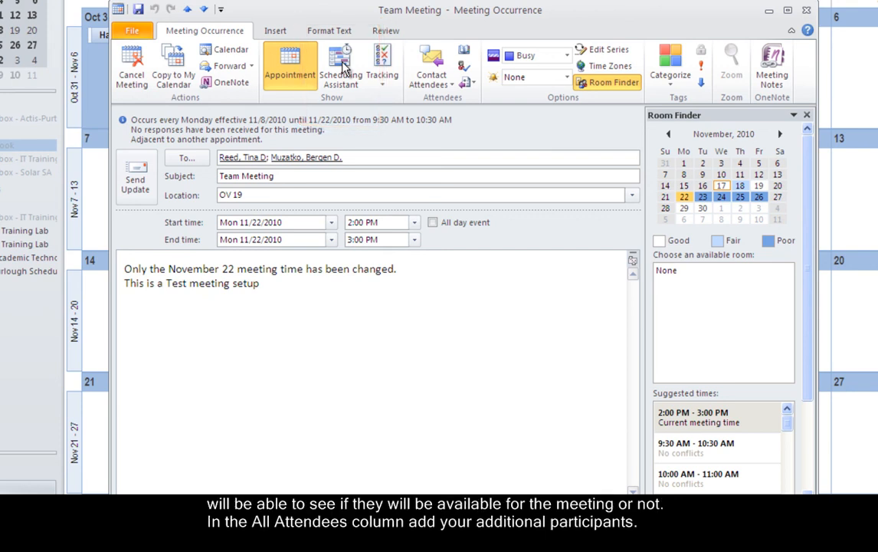
left_click(341, 64)
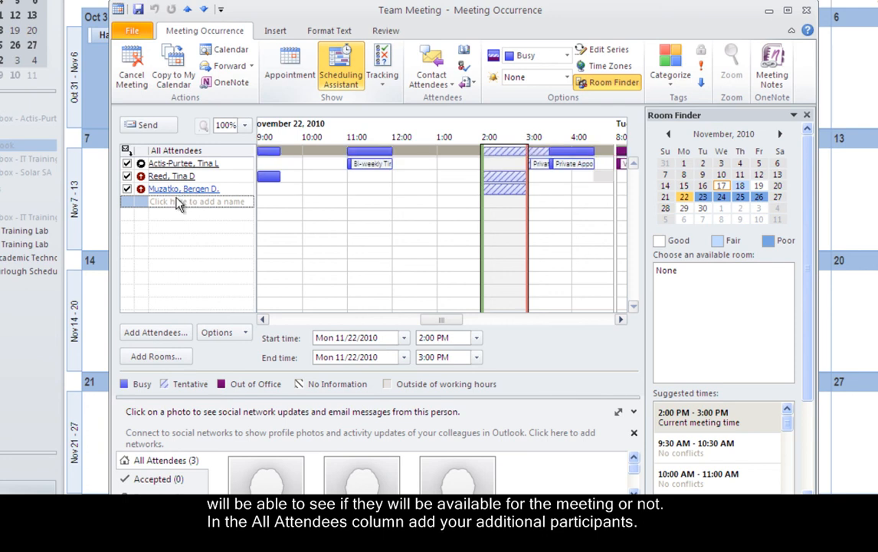
mouse_move(181, 205)
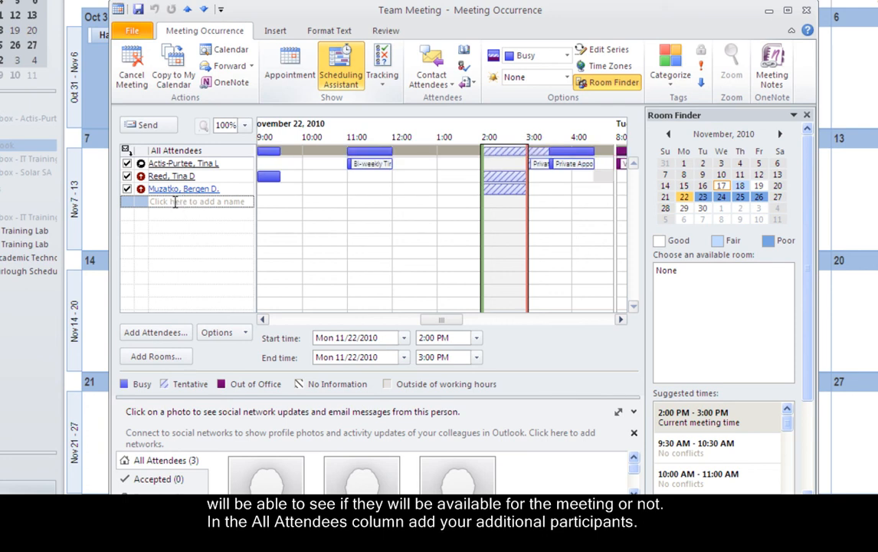
left_click(196, 201)
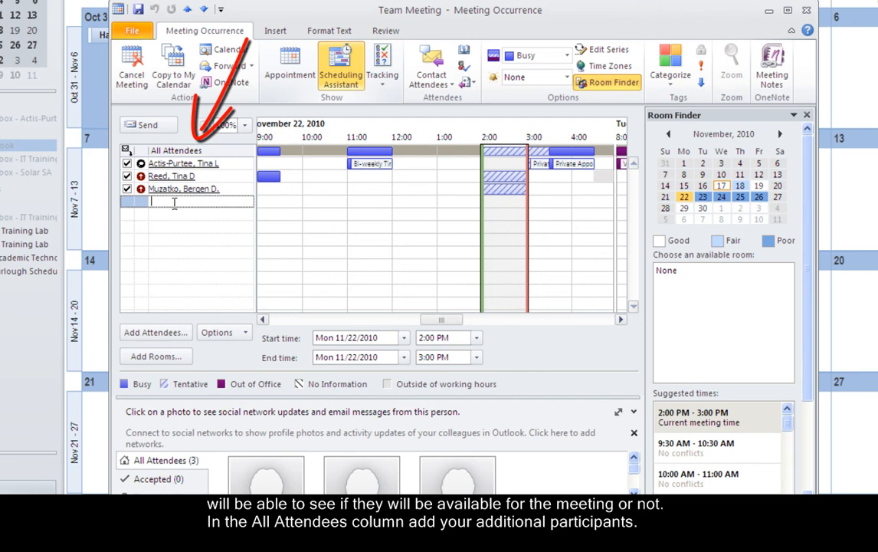
type("christopher ice")
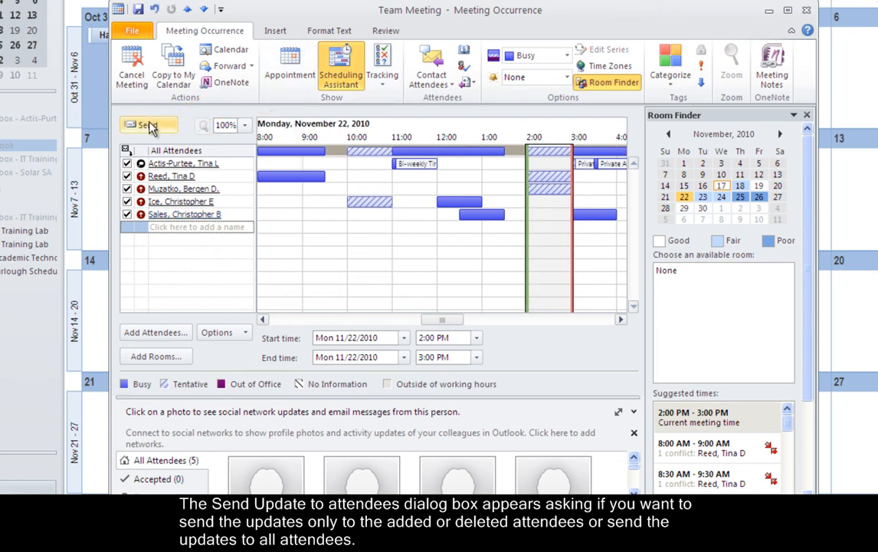
- Send the update only to added or deleted attendees and return to the calendar
left_click(147, 125)
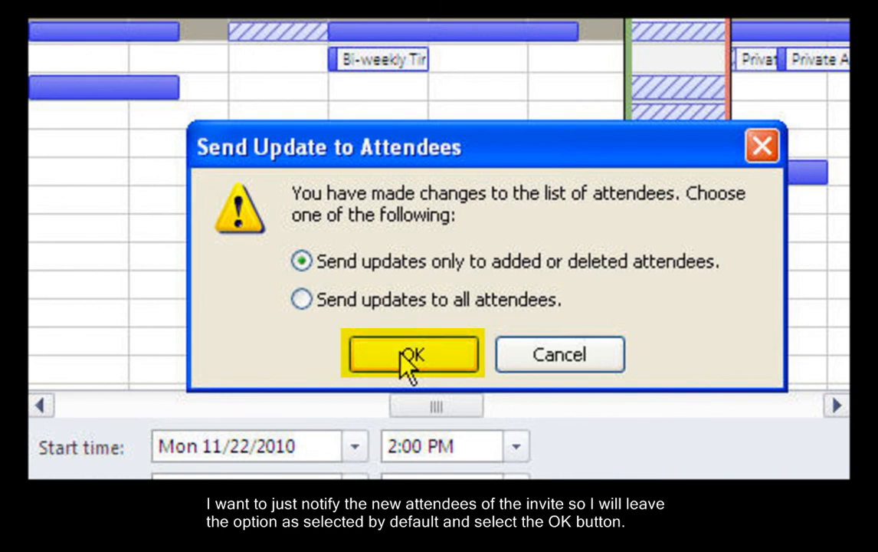
left_click(414, 355)
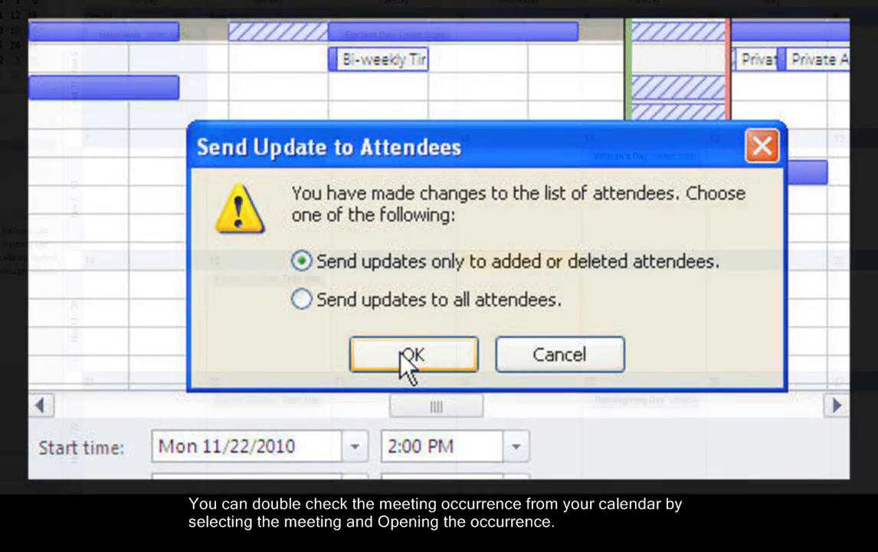
left_click(414, 354)
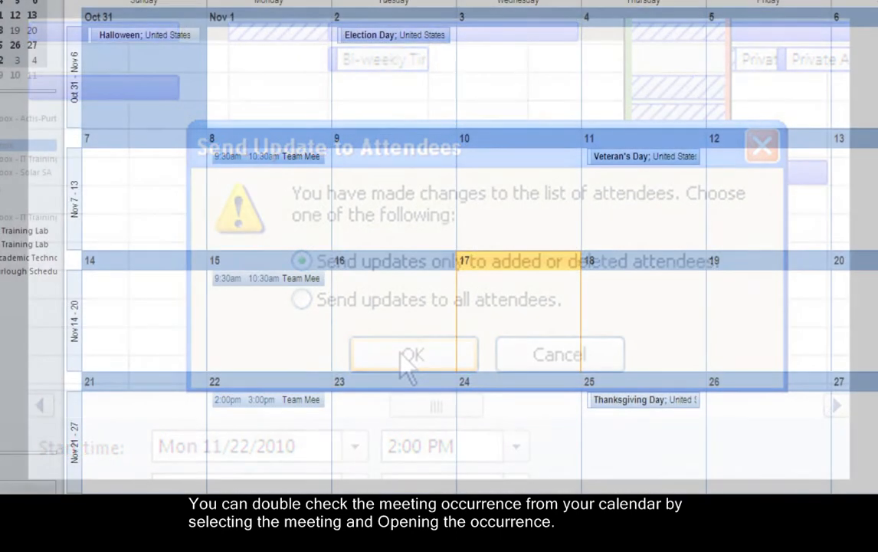
left_click(412, 355)
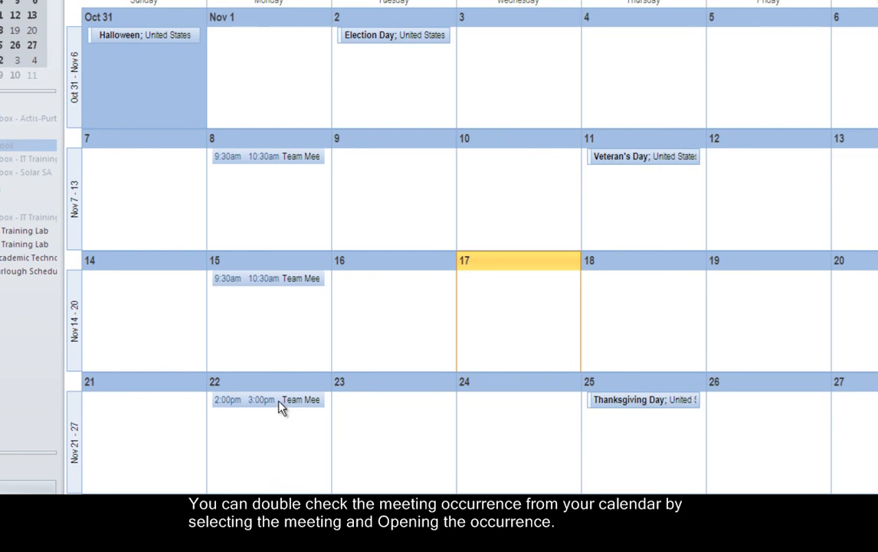
double_click(267, 398)
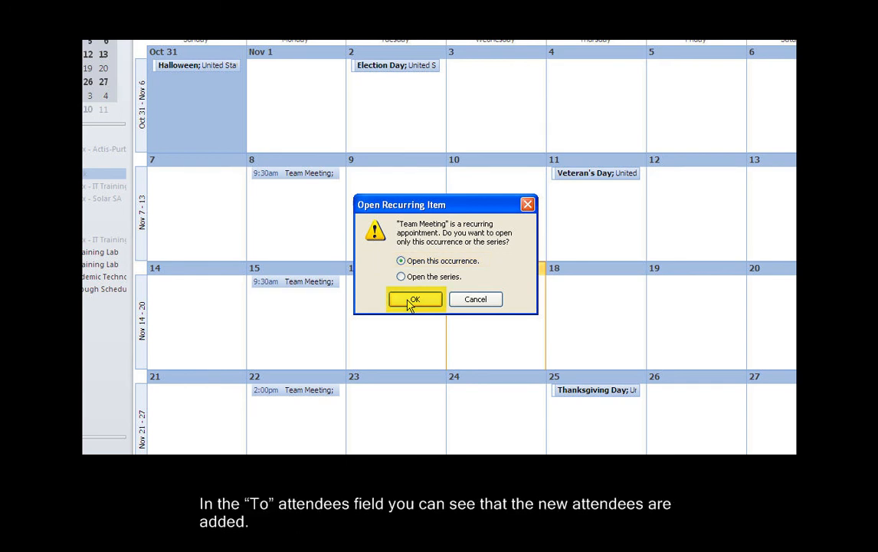
left_click(414, 298)
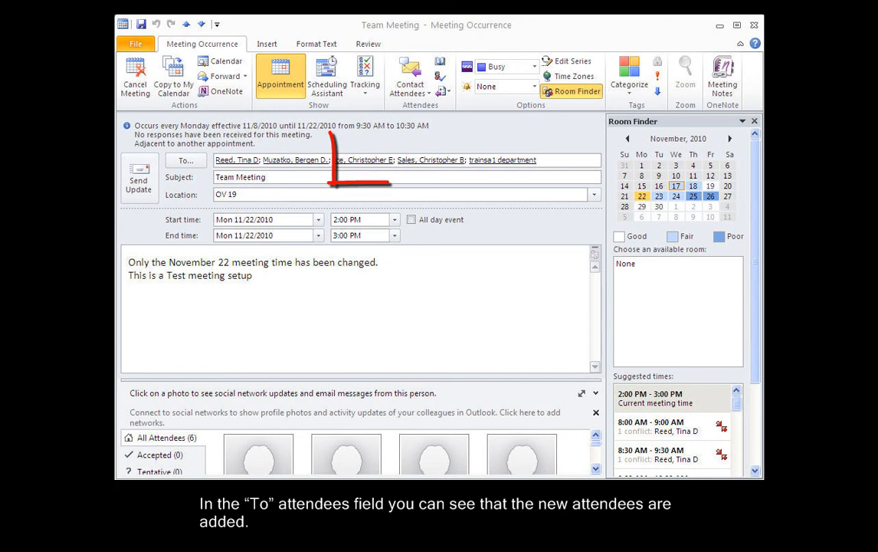